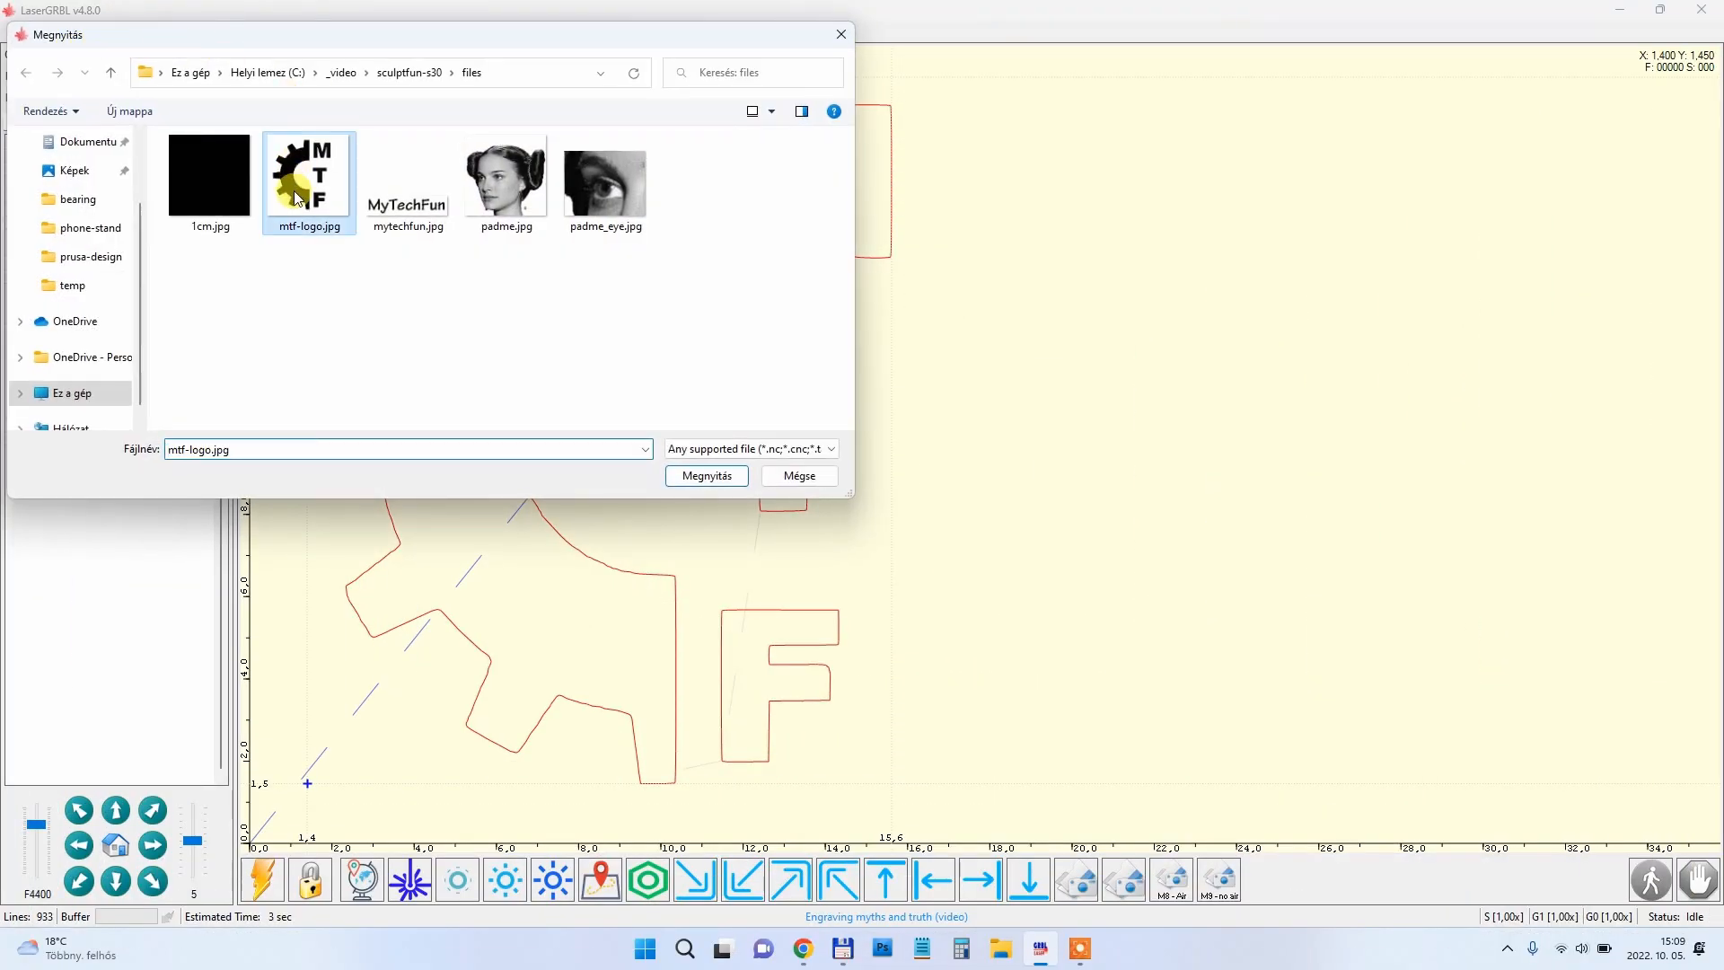
# - Vectorize mtf-logo.jpg and create a 20×20 mm engraving job at 2000 mm/min border speed
pyautogui.click(705, 475)
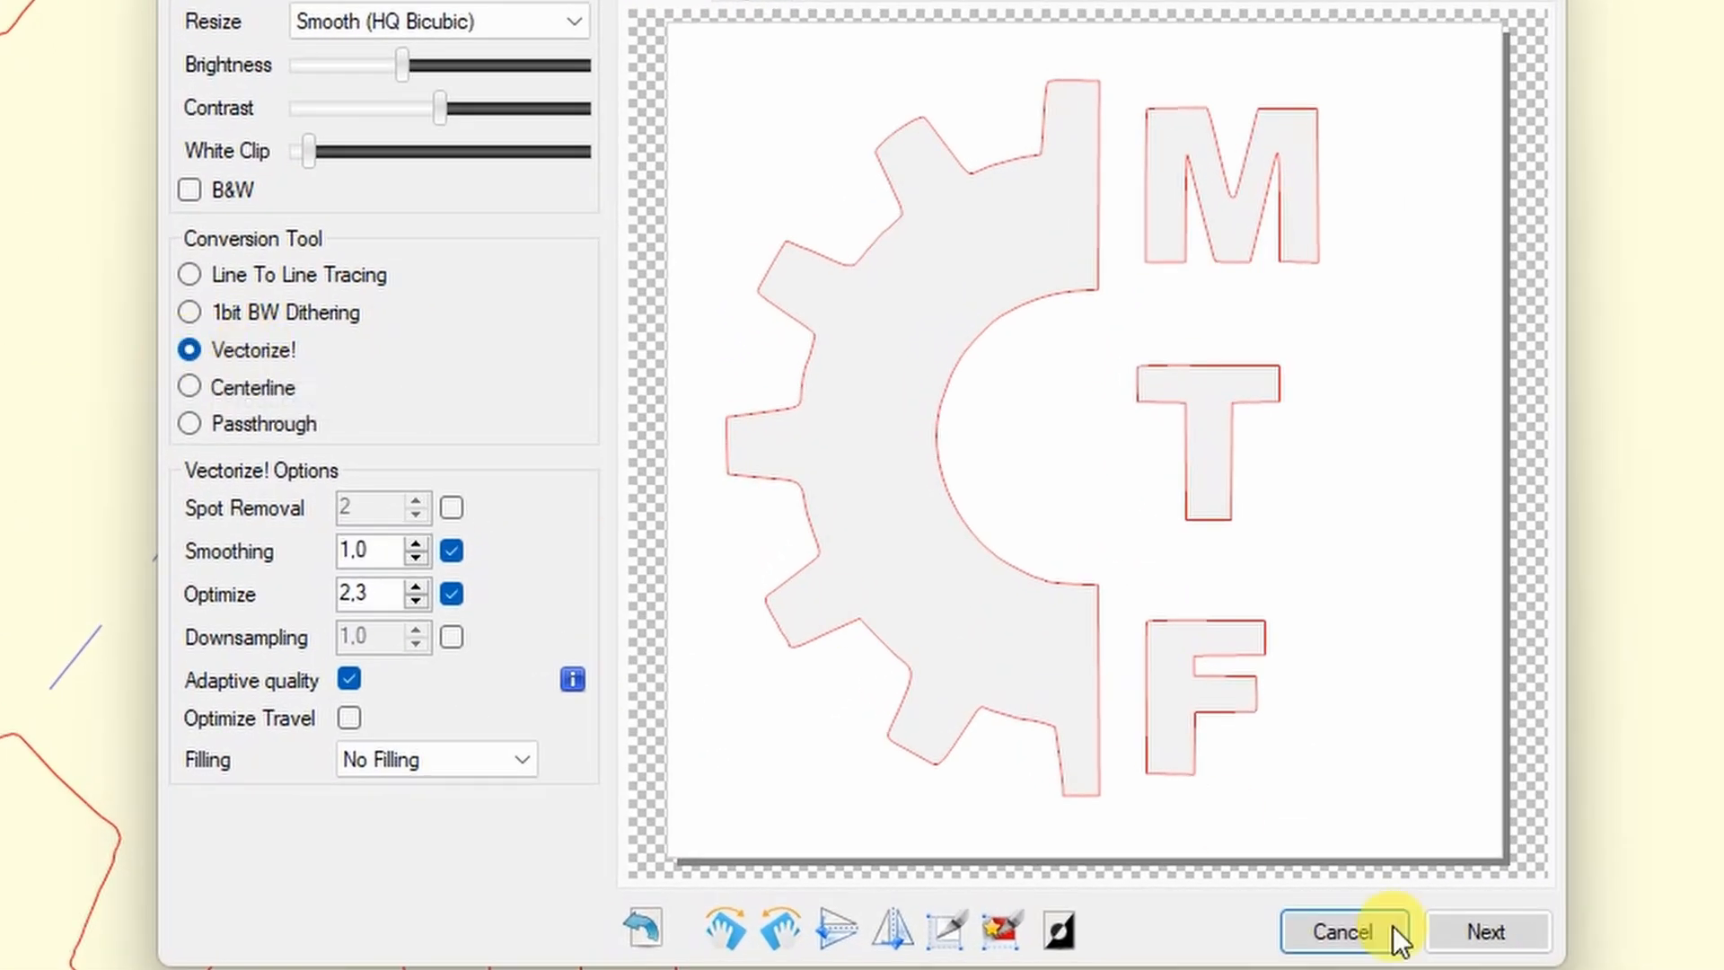
pyautogui.click(1485, 931)
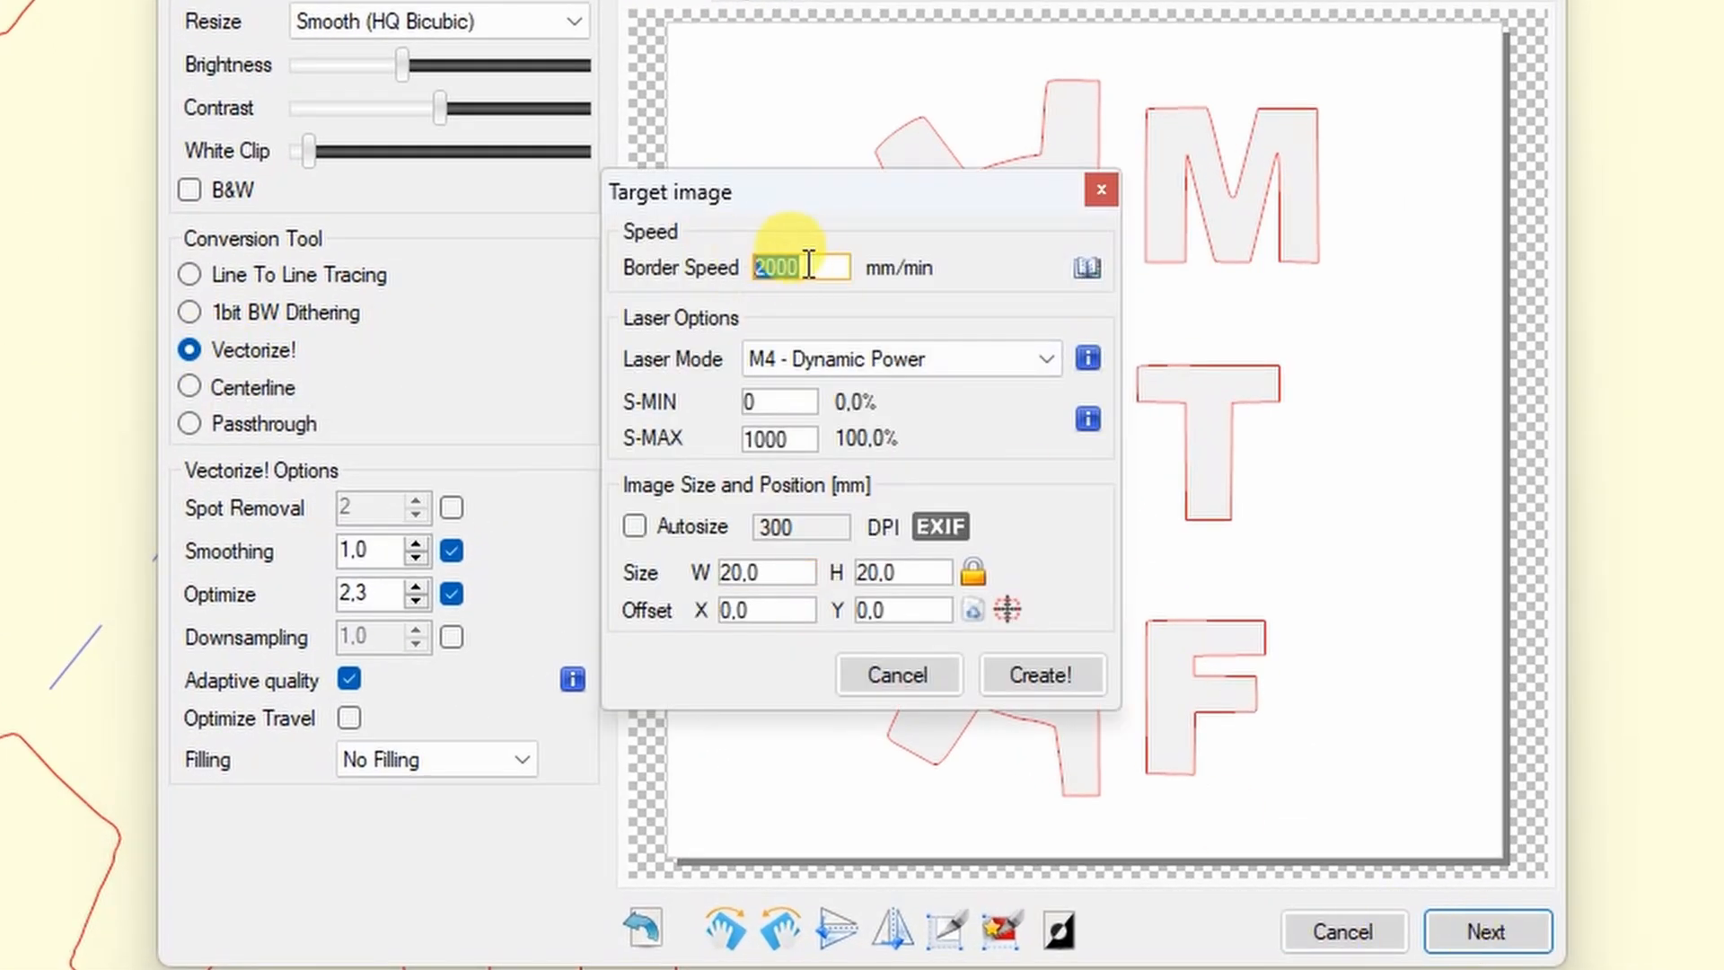
pyautogui.click(900, 358)
pyautogui.write('20')
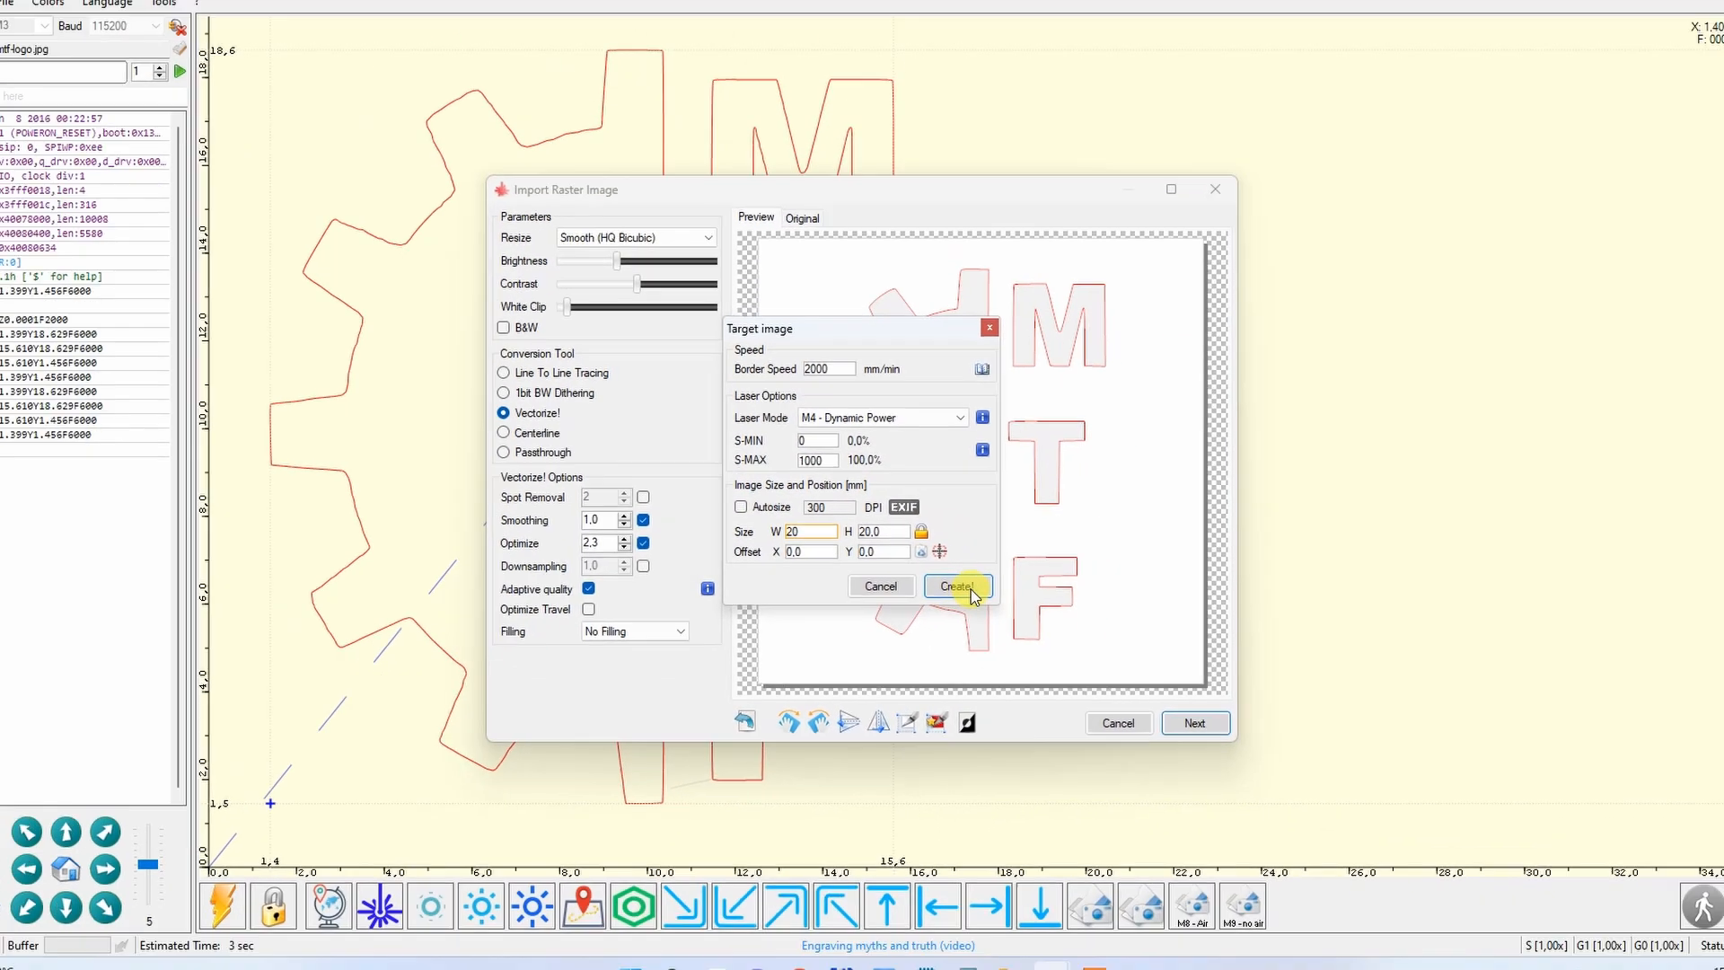
pyautogui.click(955, 587)
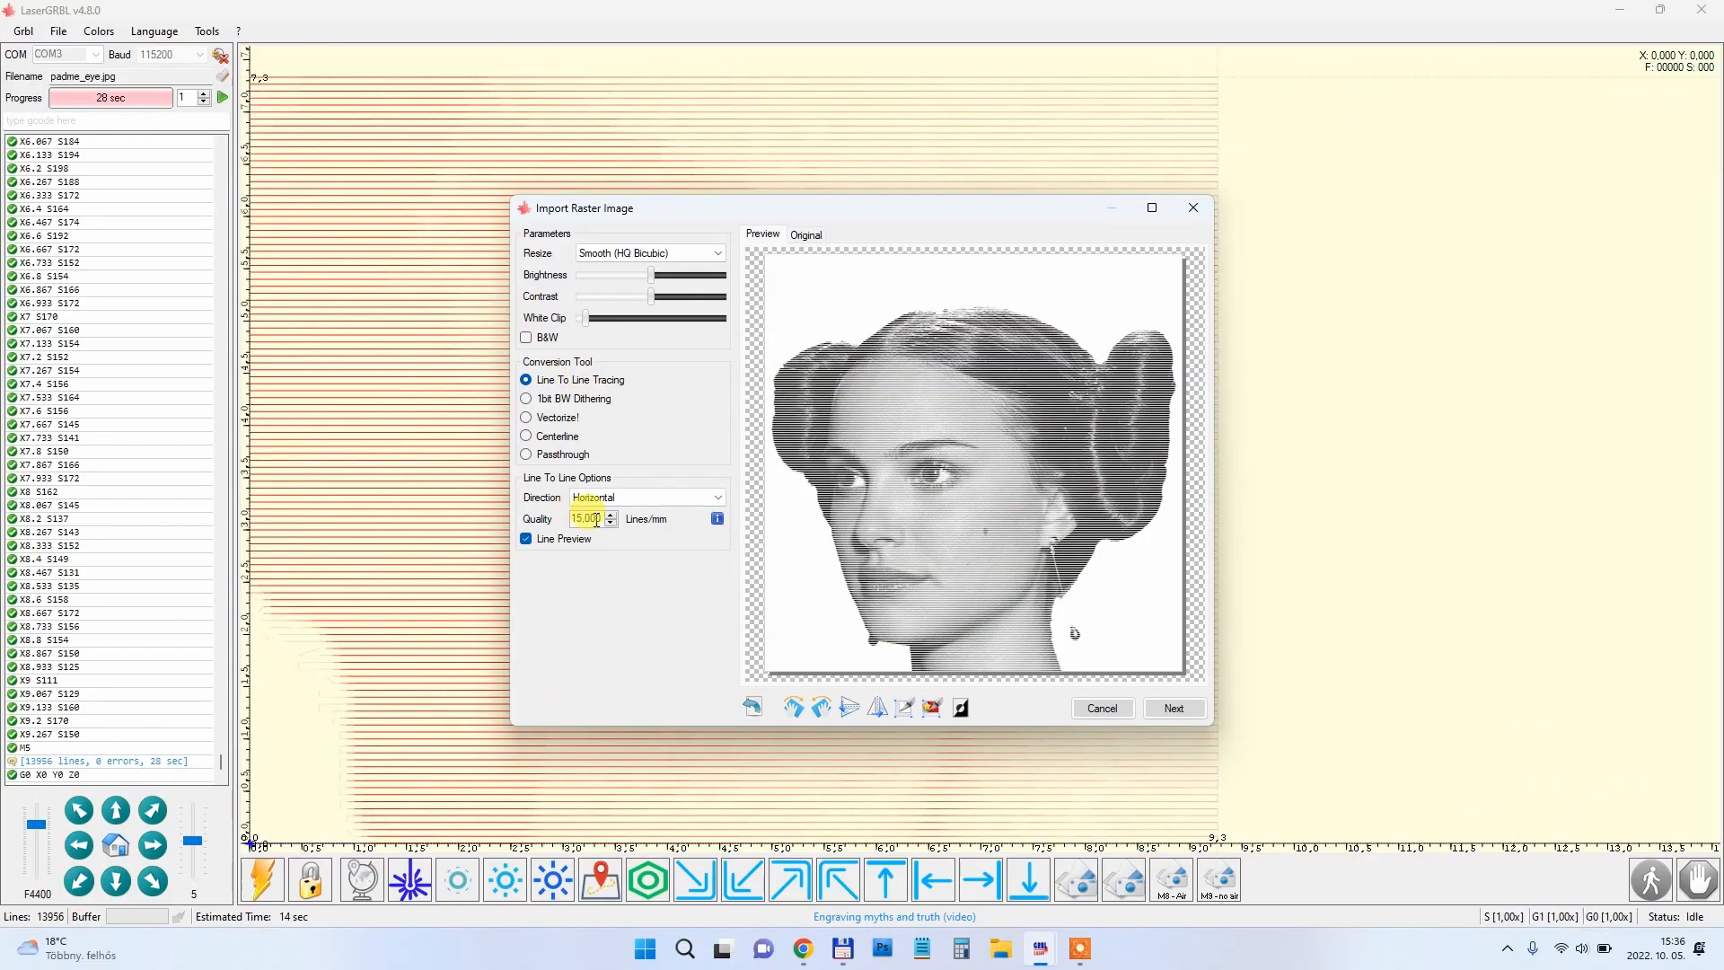
# - Give the portrait 12000 mm/min speed, 50% max power, and 300 DPI autosize (50 mm square)
pyautogui.click(1174, 706)
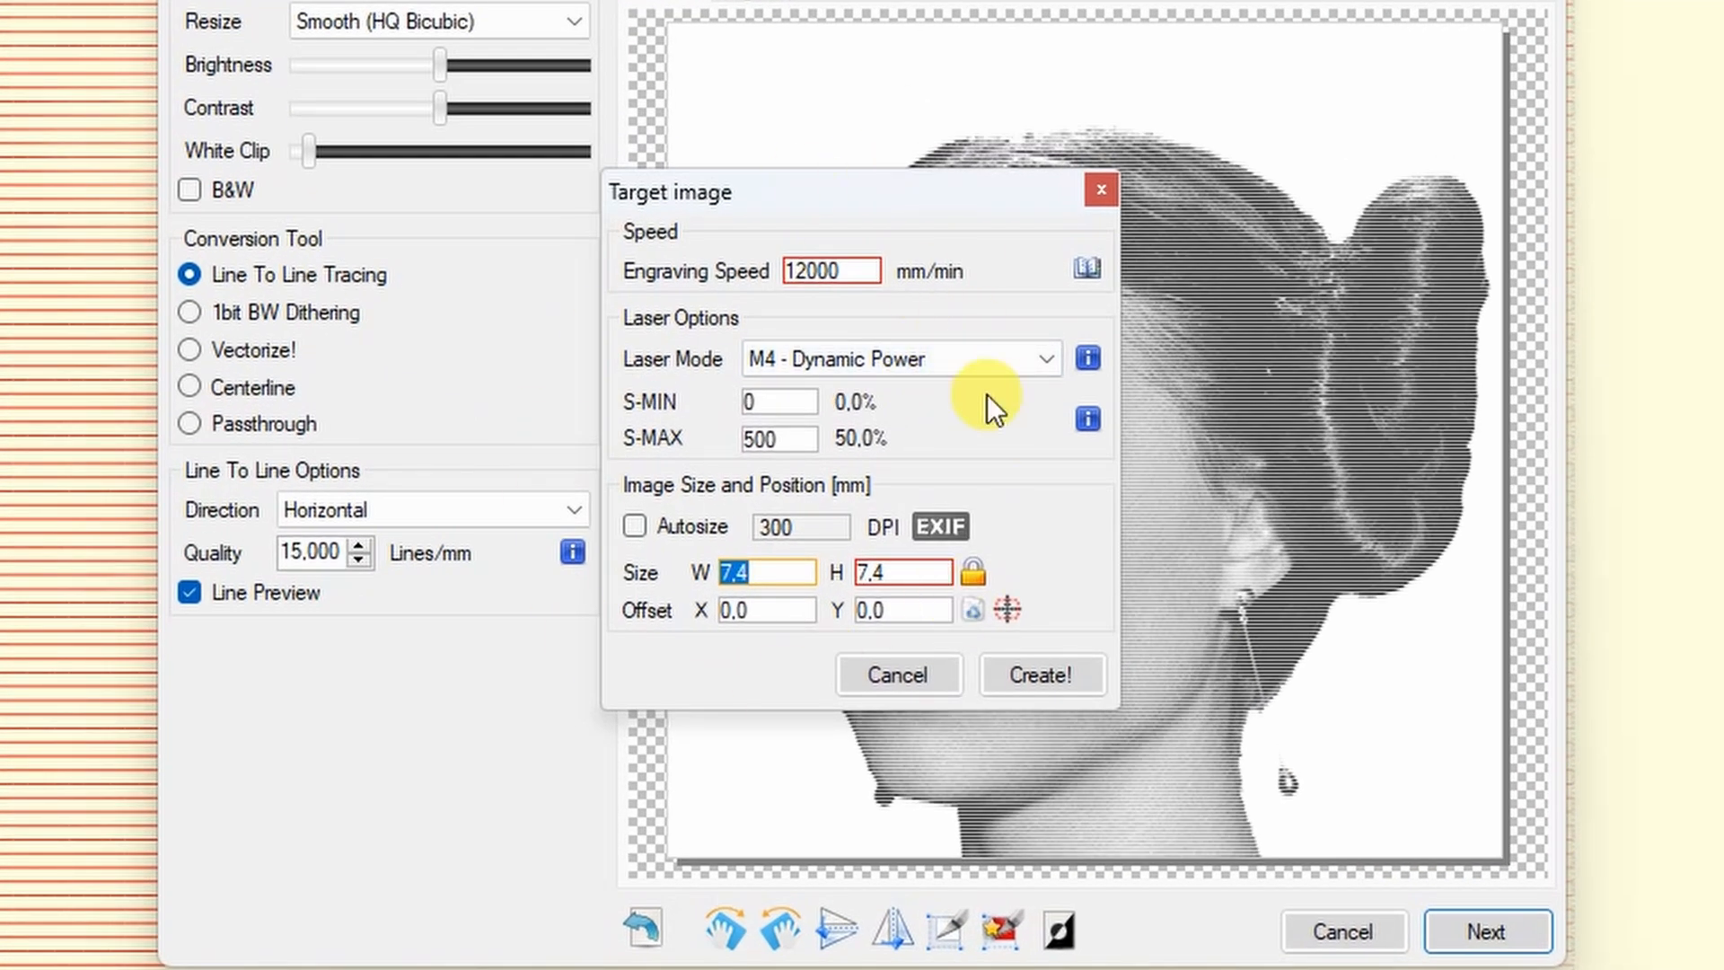
pyautogui.click(634, 525)
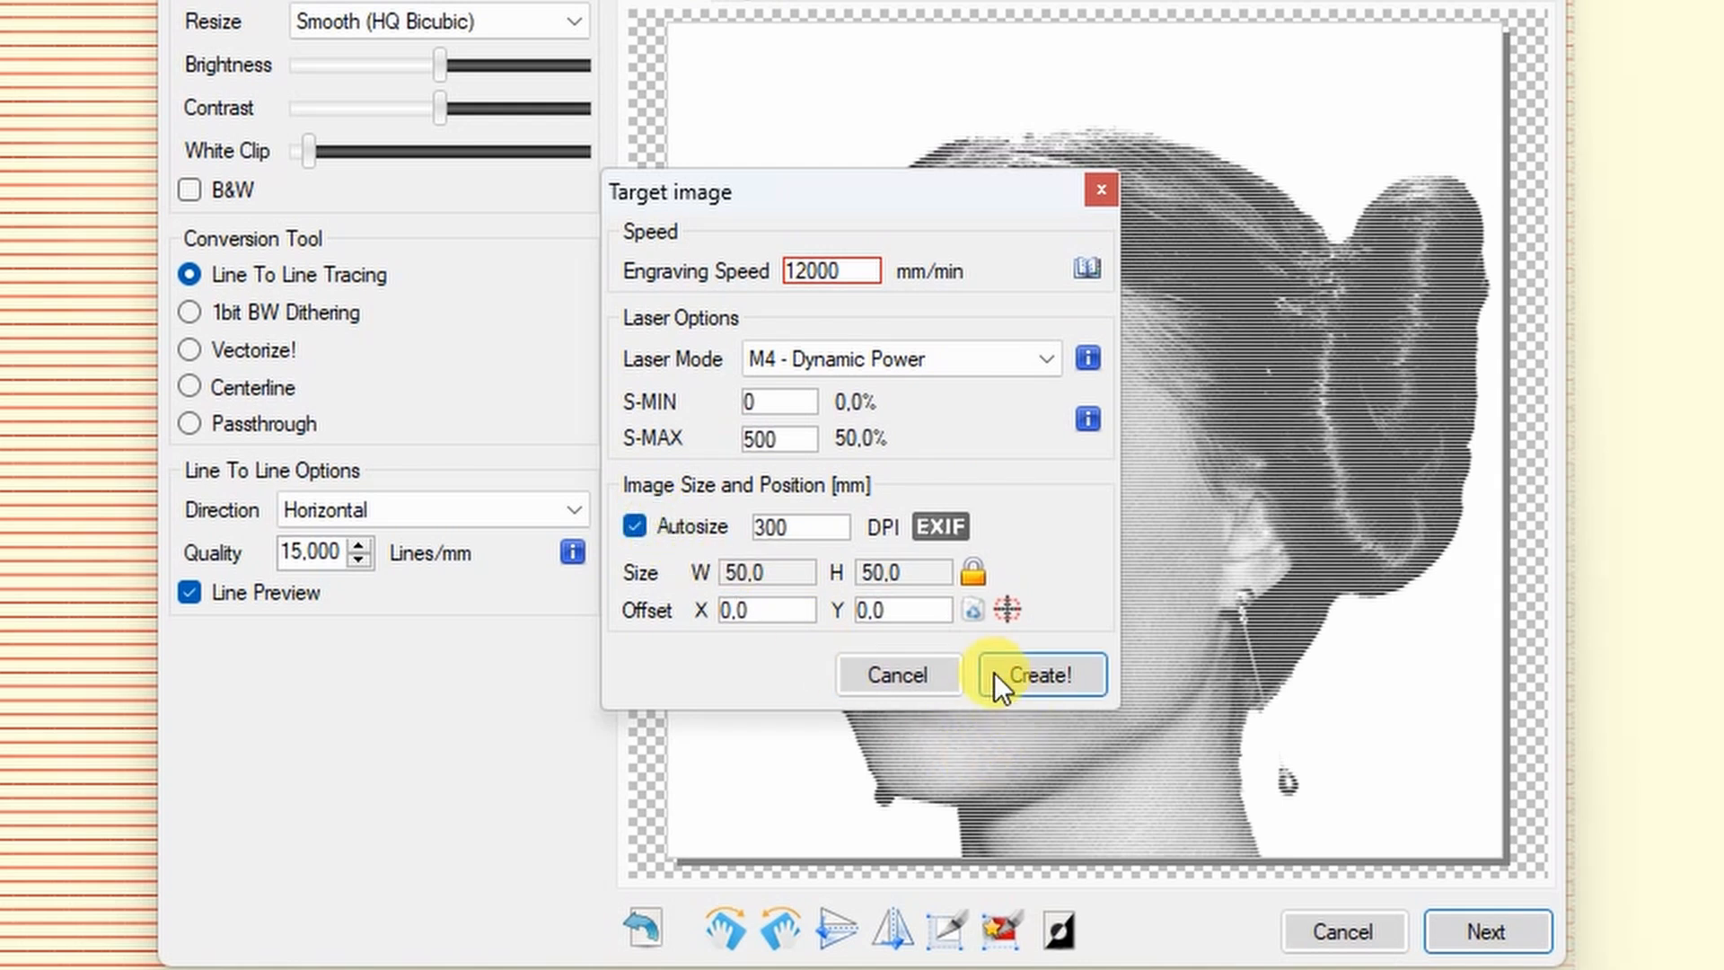